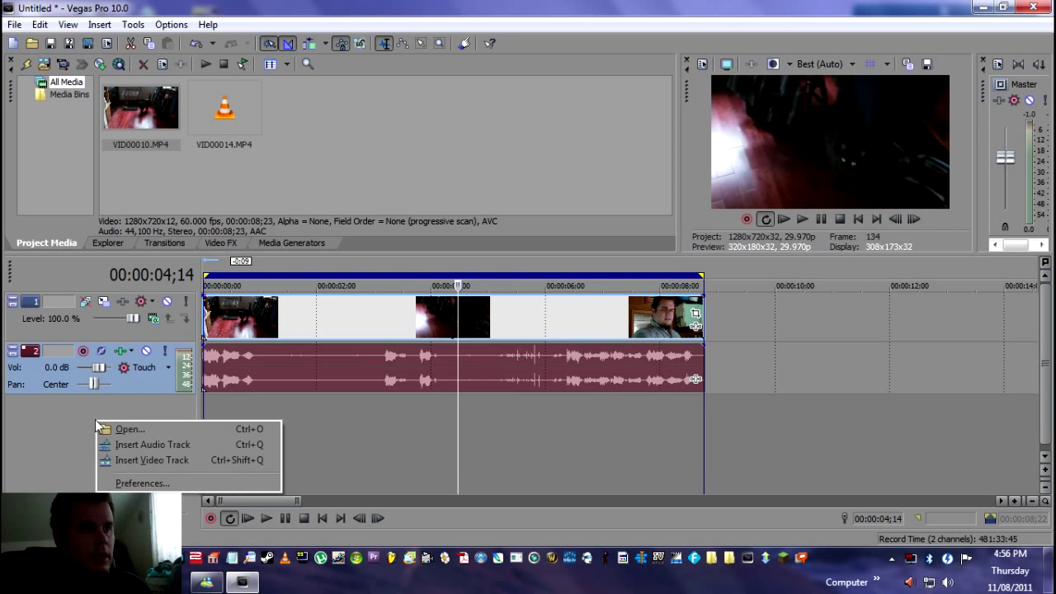
mouse_move(152, 445)
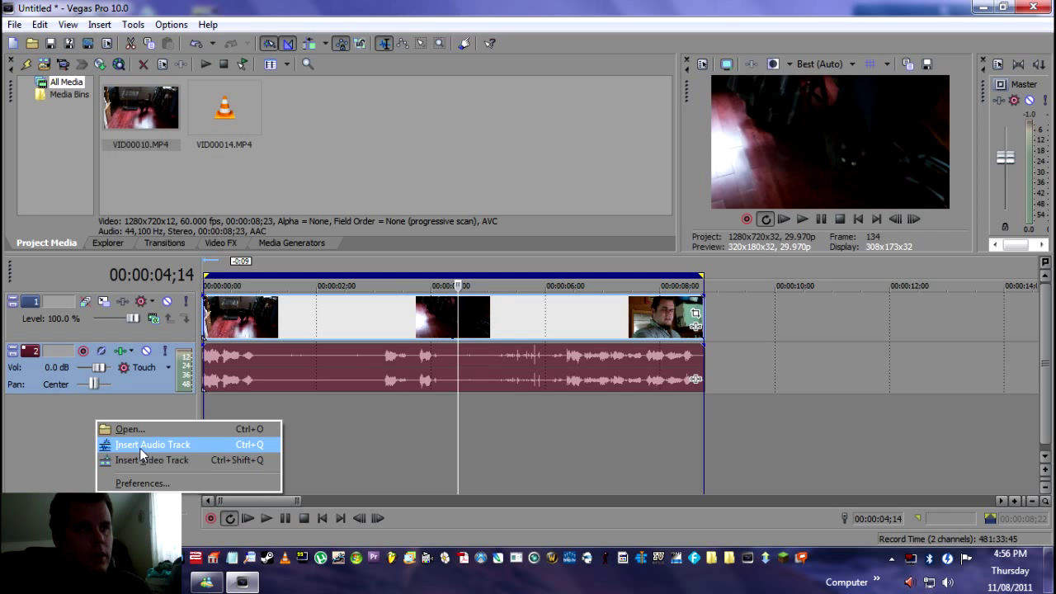
Insert a new empty audio track below the existing video and audio tracks.
left_click(152, 444)
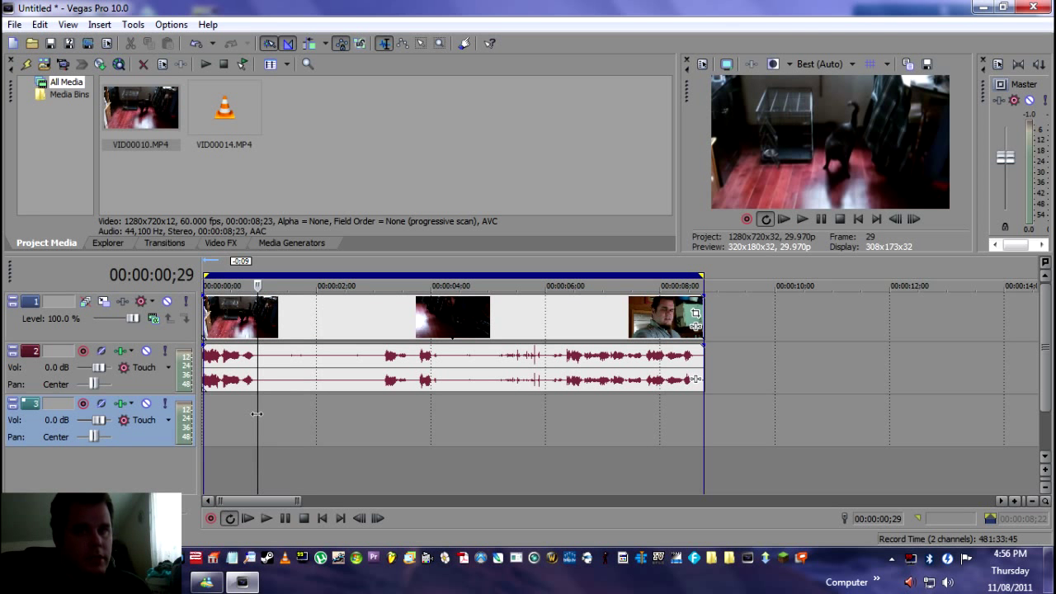
mouse_move(83, 402)
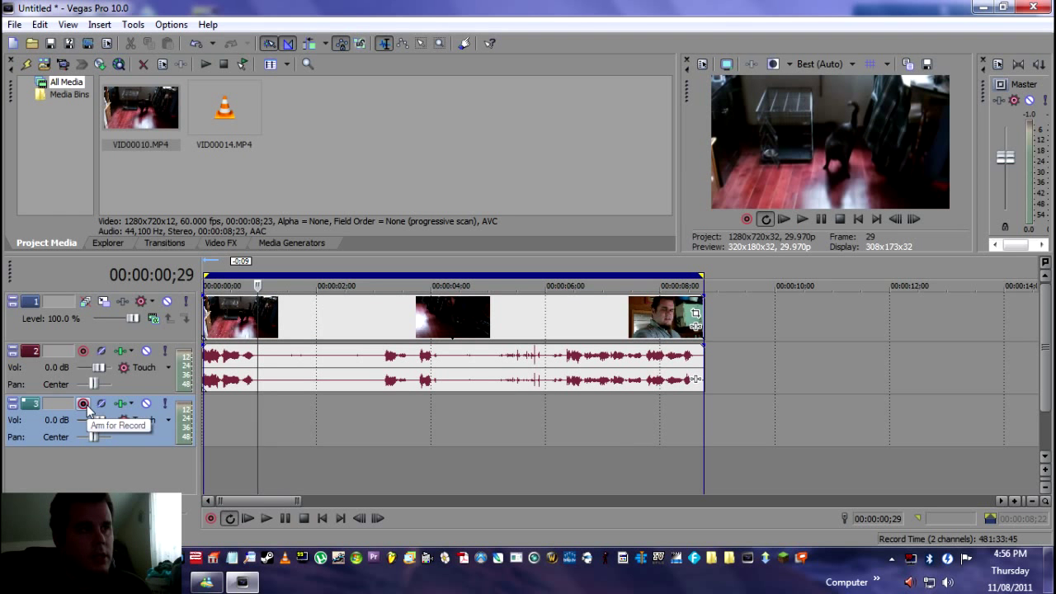
Arm track 3 for recording, keeping the Documents folder for recorded files.
left_click(82, 402)
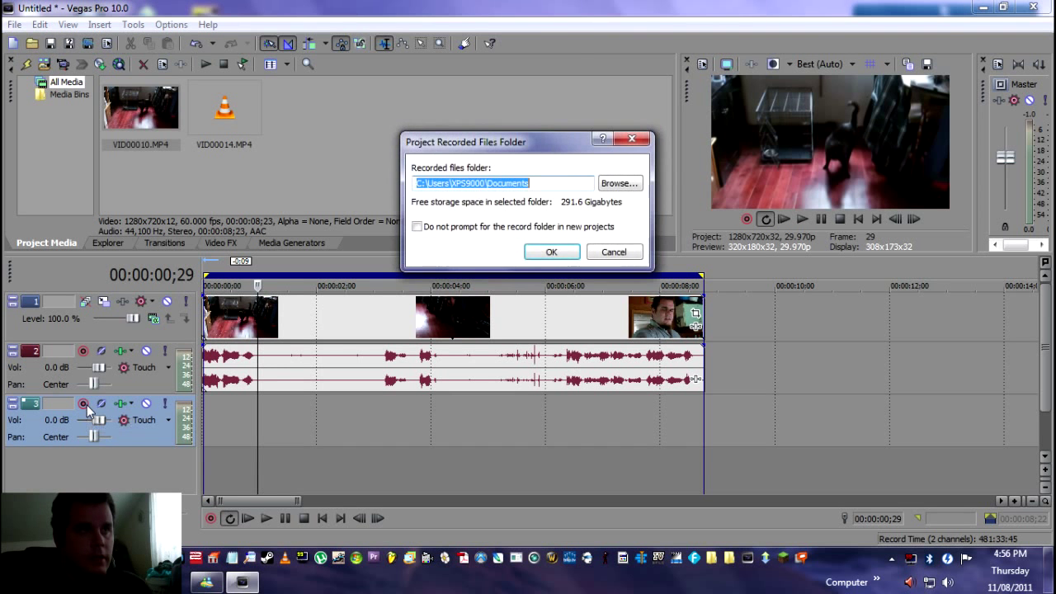
mouse_move(551, 251)
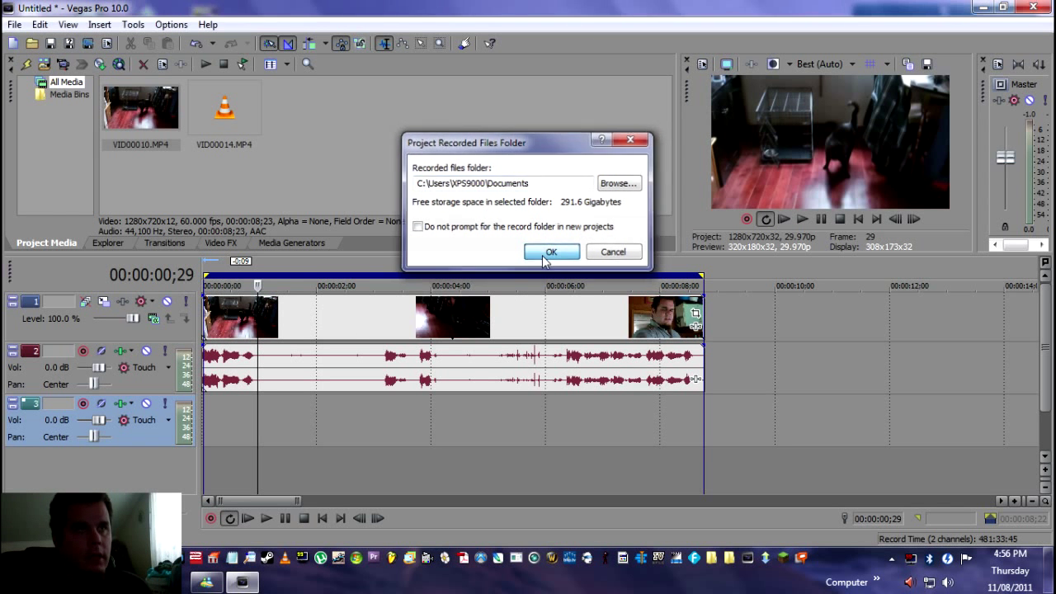
left_click(551, 251)
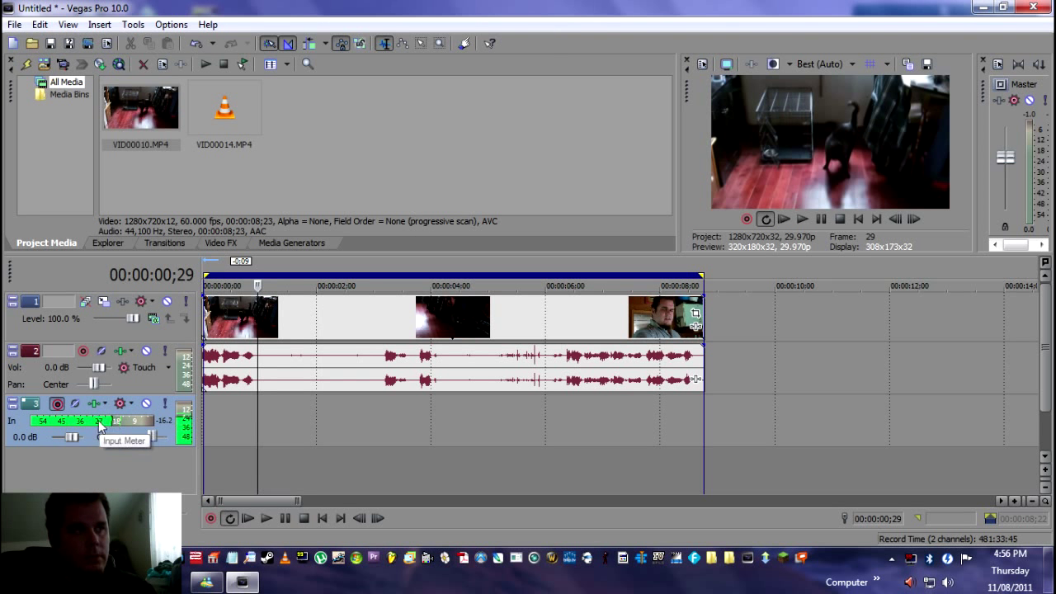
mouse_move(190, 469)
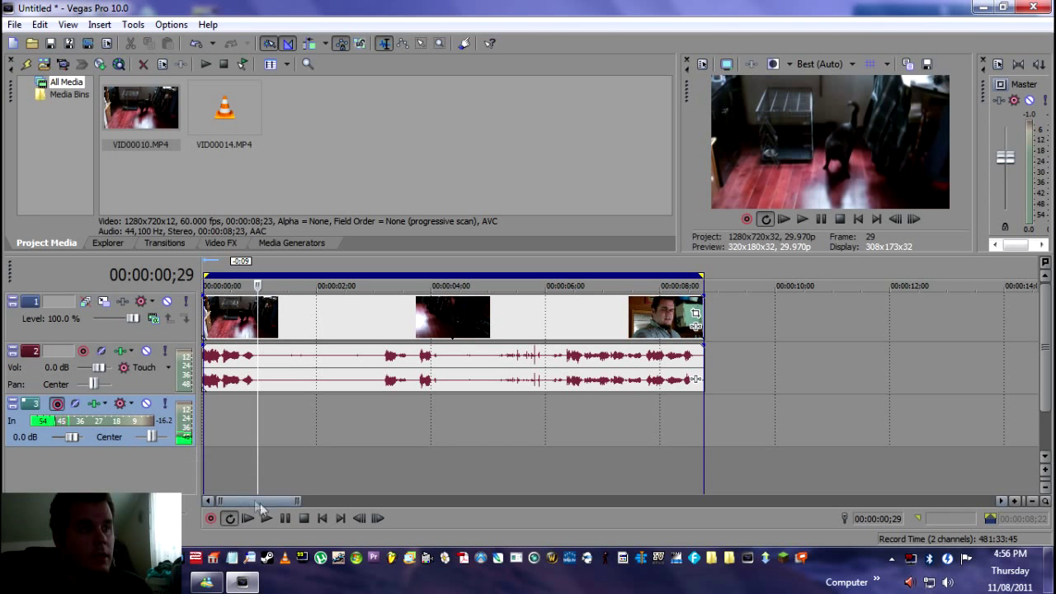
mouse_move(211, 518)
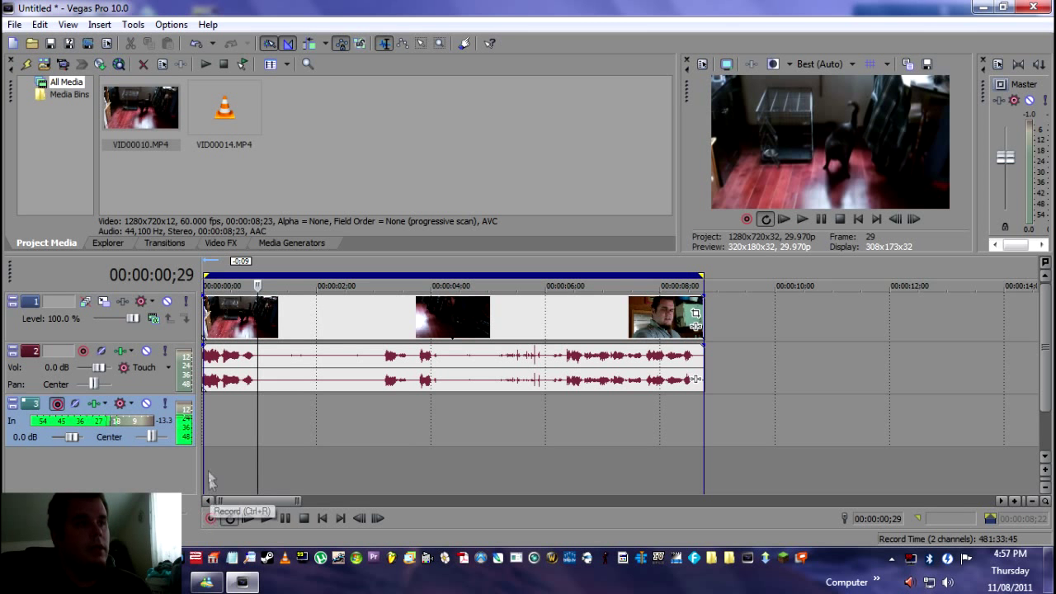
mouse_move(211, 386)
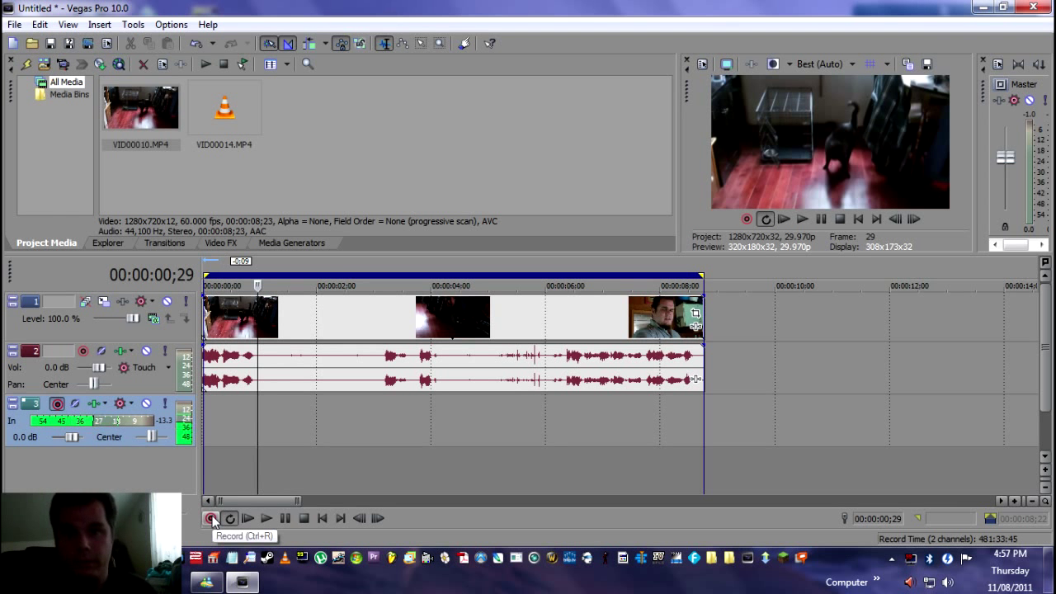
Record a short voice-over, 'Record Take 1', onto the new track near the video start.
left_click(212, 518)
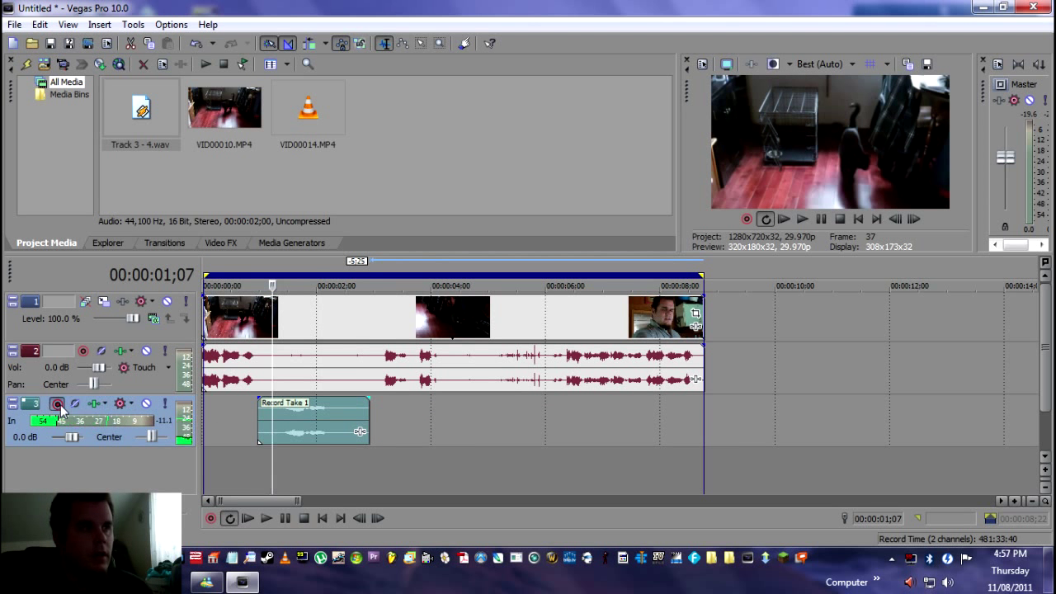
left_click(267, 518)
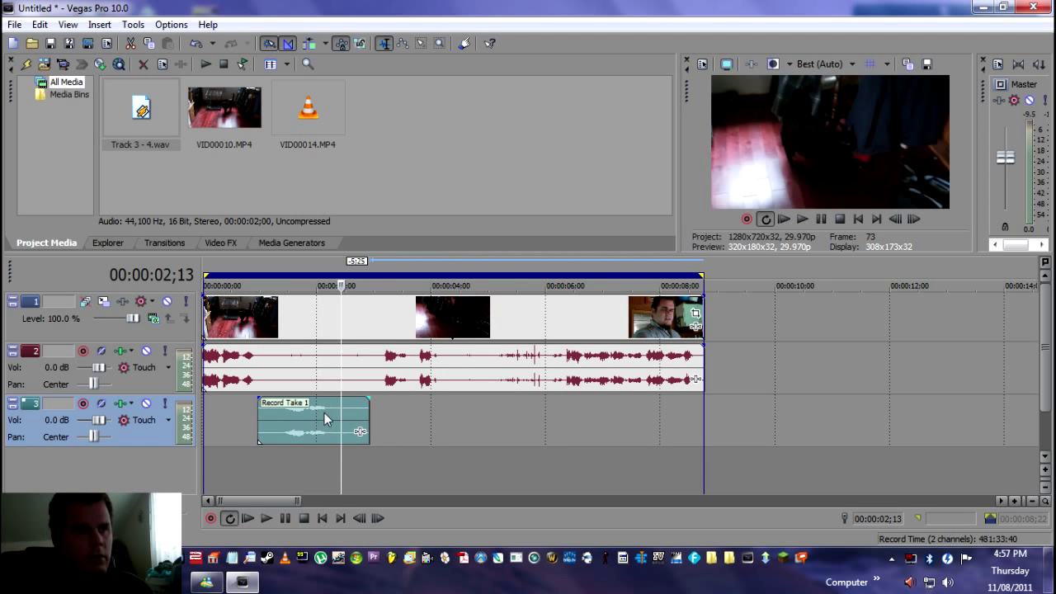
mouse_move(360, 435)
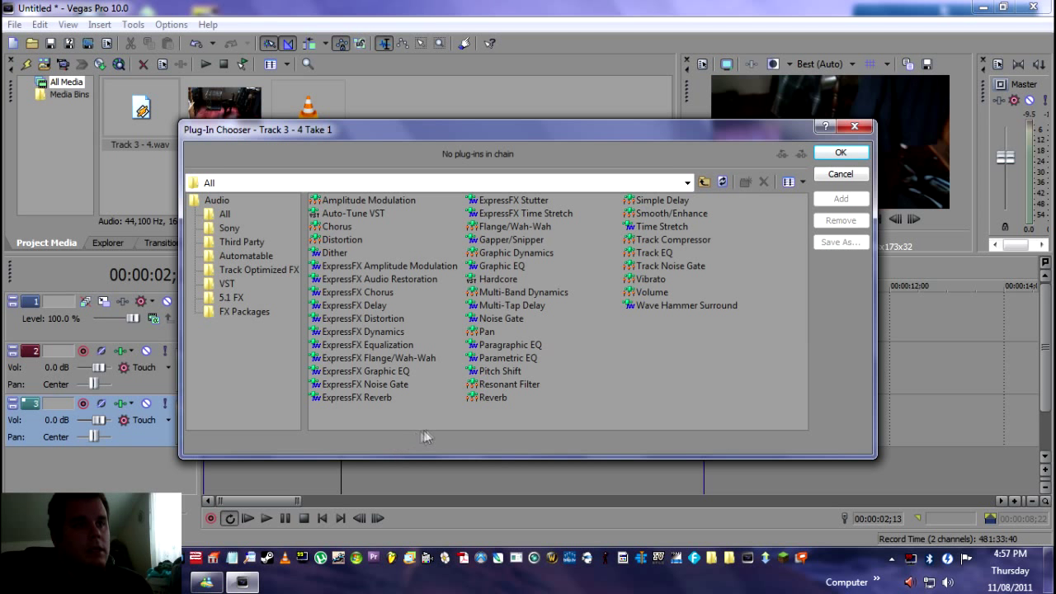
mouse_move(488, 372)
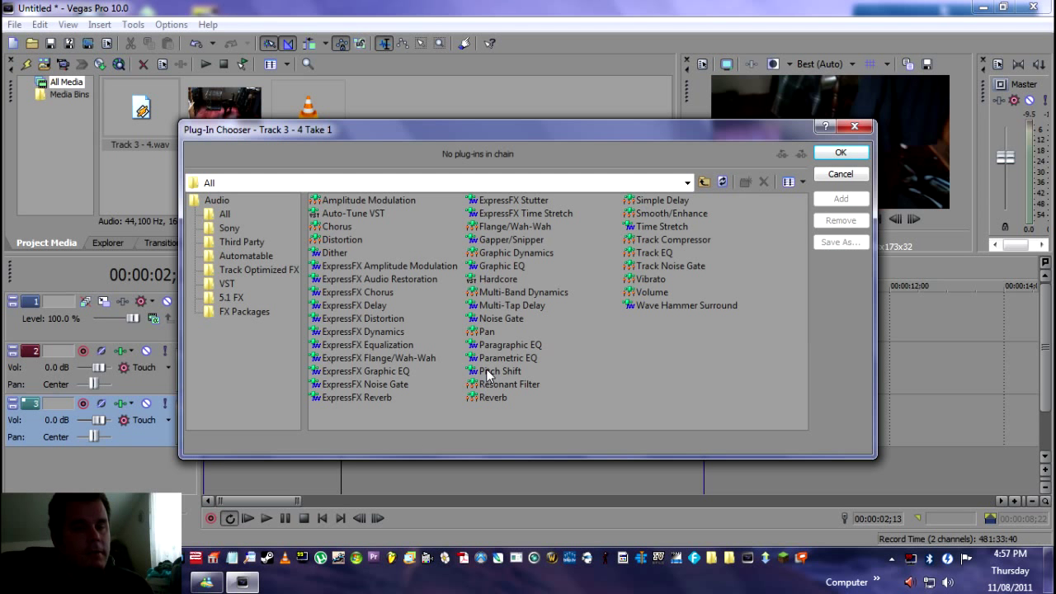
Choose Pitch Shift in the Plug-In Chooser for the recorded take.
left_click(501, 371)
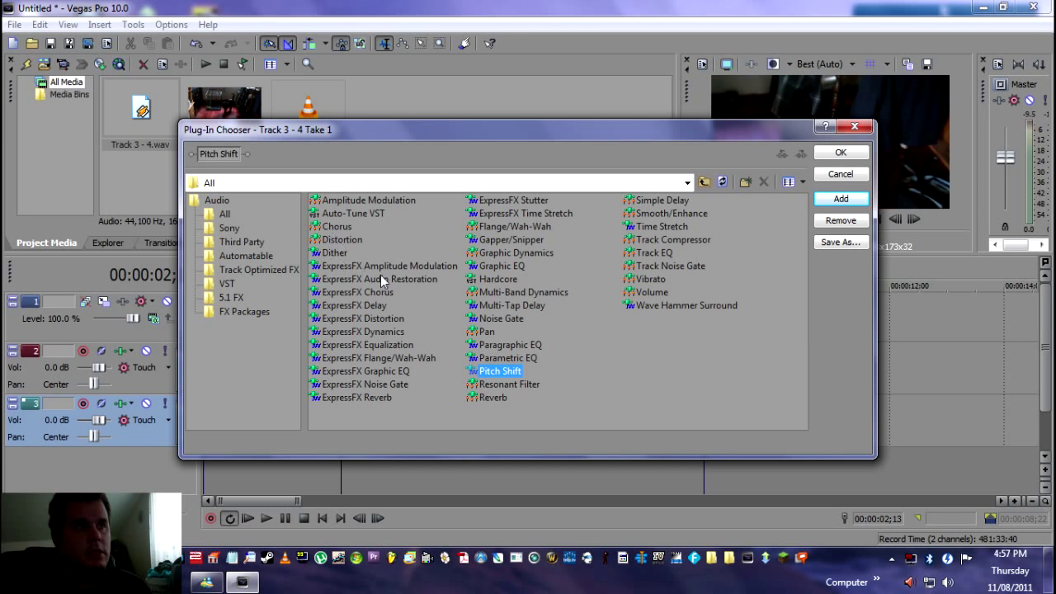
mouse_move(347, 231)
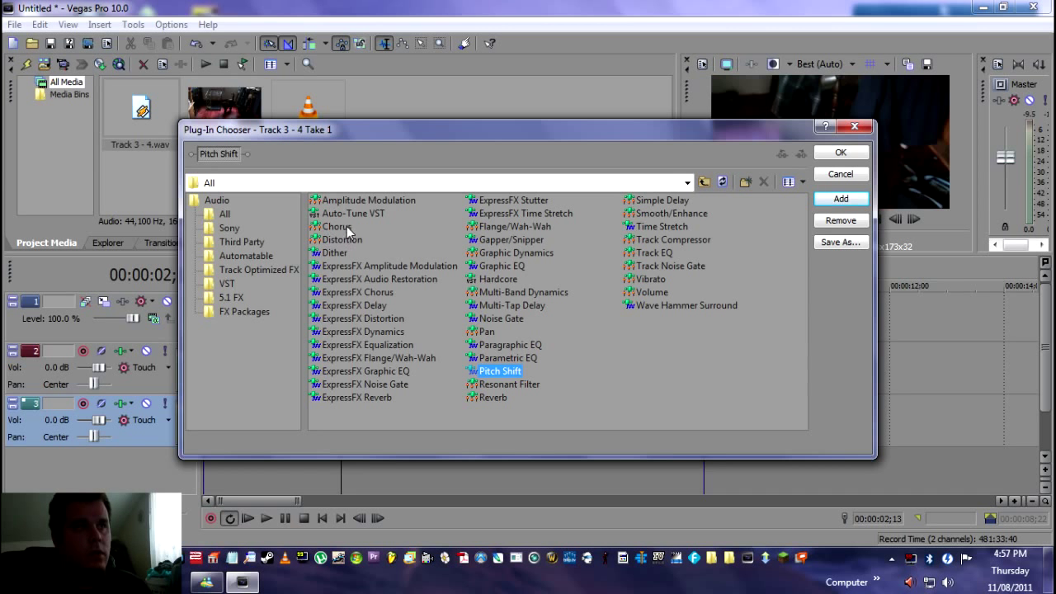
mouse_move(356, 217)
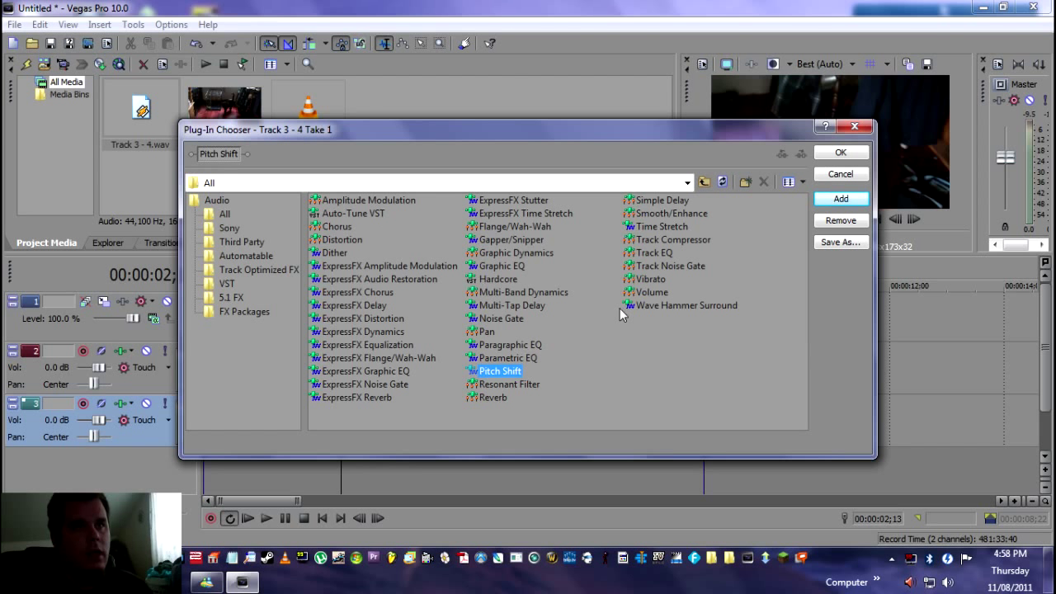
mouse_move(762, 271)
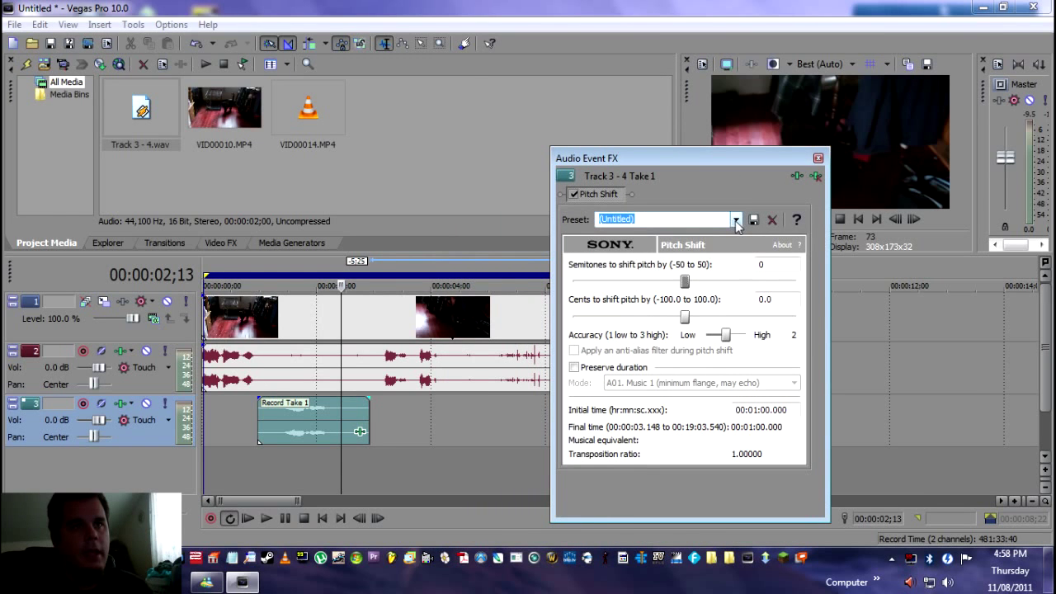
Apply the saved preset raising the first take 7 semitones and close its effect settings.
left_click(734, 218)
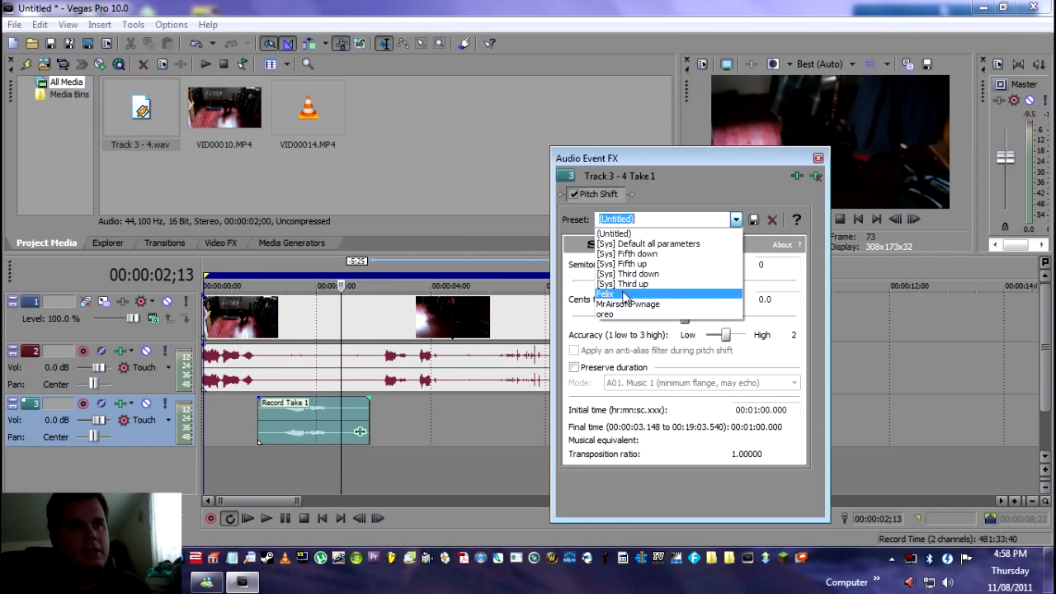
mouse_move(627, 303)
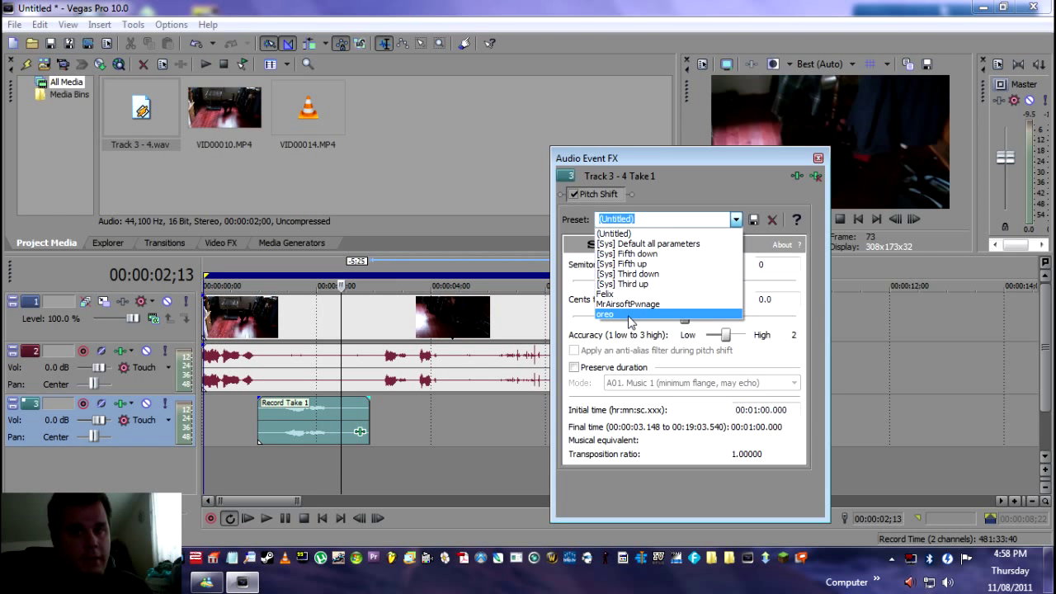
left_click(605, 294)
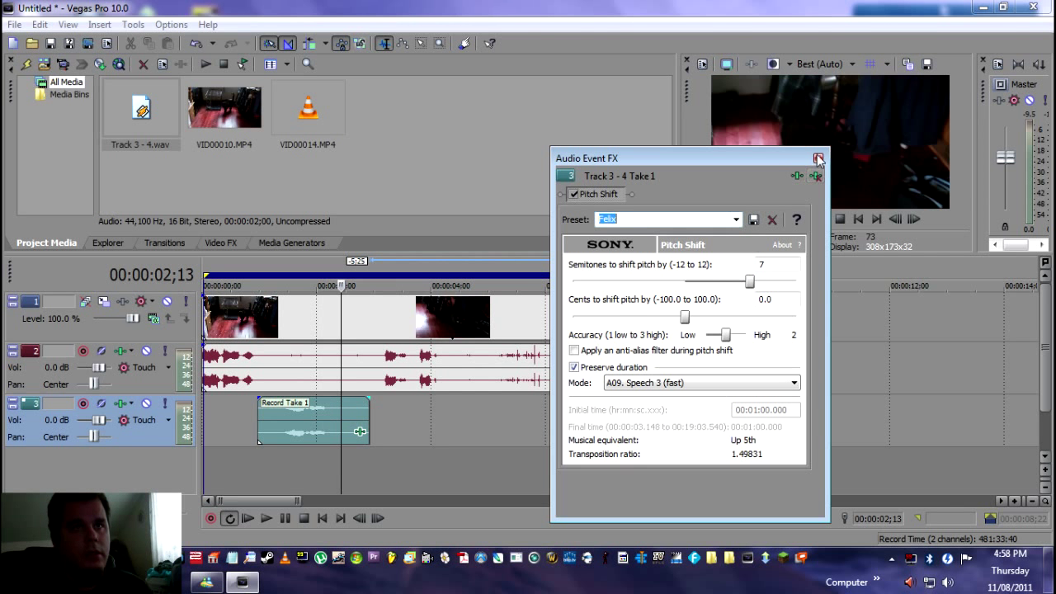
left_click(818, 158)
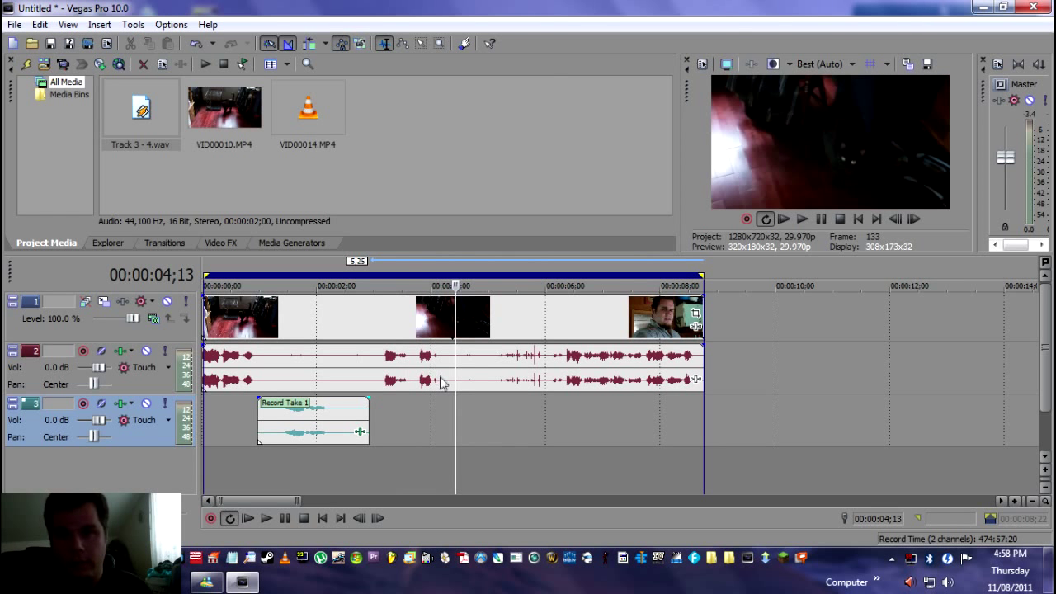
mouse_move(449, 419)
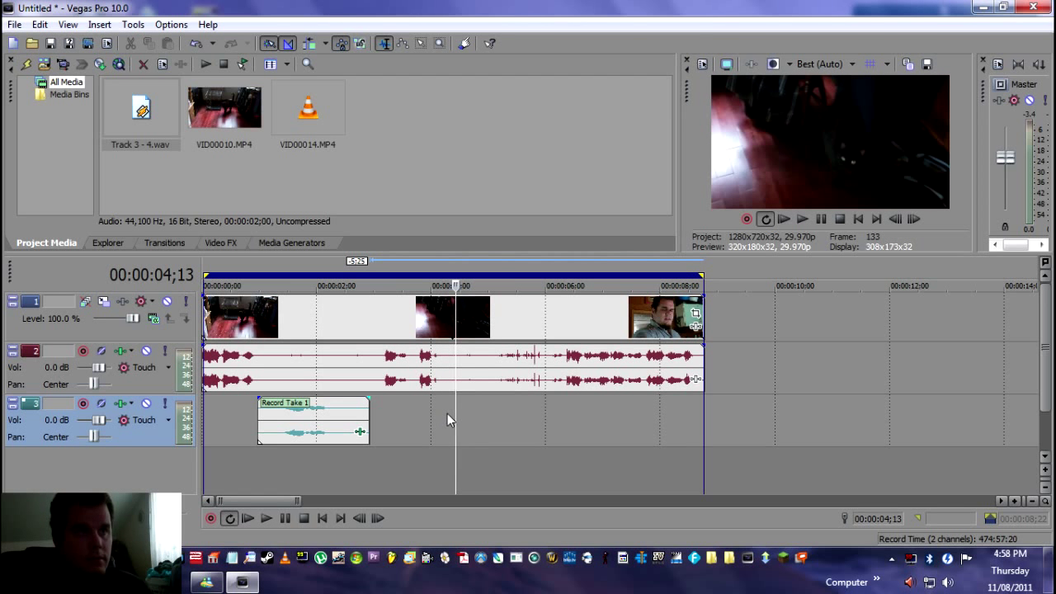
Record a second take around 00:00:04, disarm the track, and trim the take to its spoken part.
left_click(211, 518)
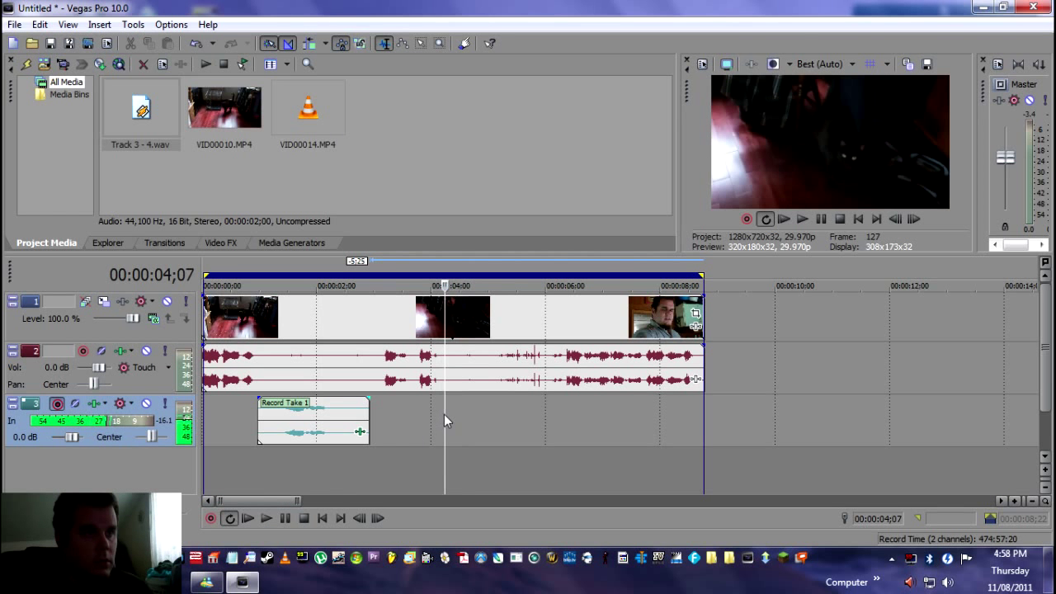
left_click(212, 518)
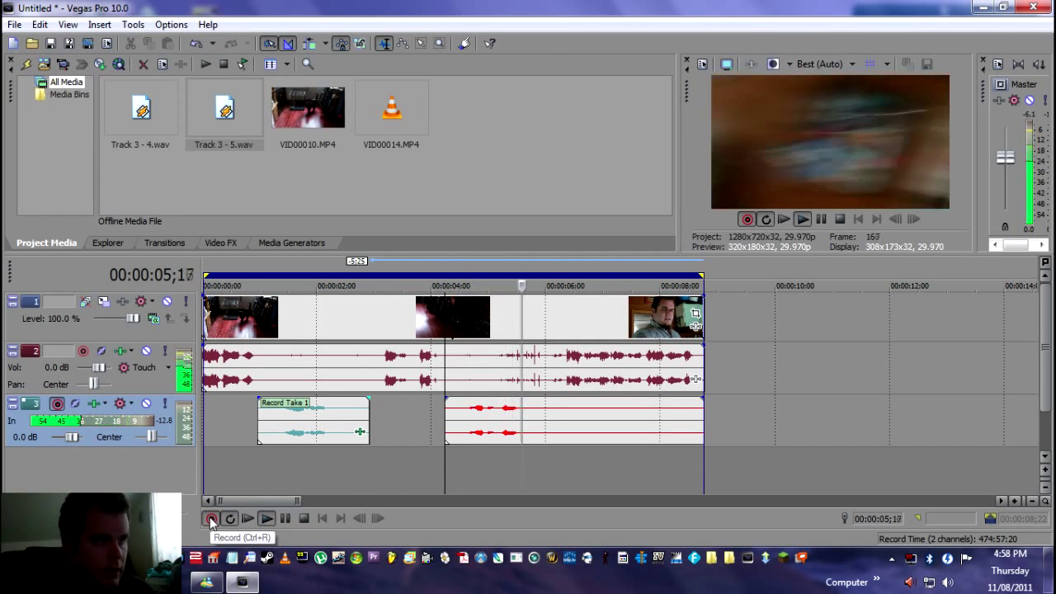
left_click(211, 518)
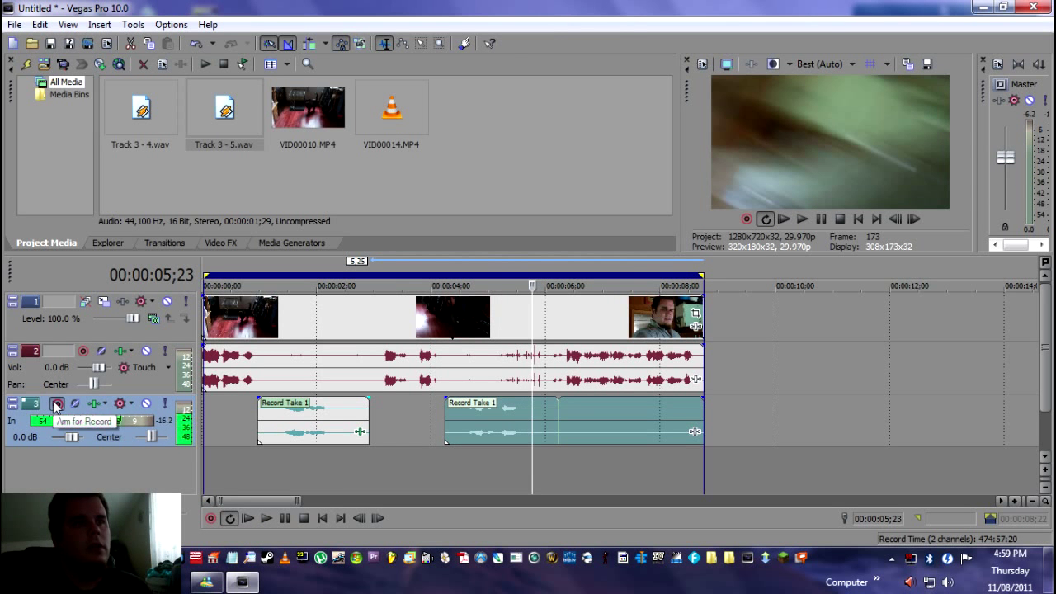
left_click(82, 402)
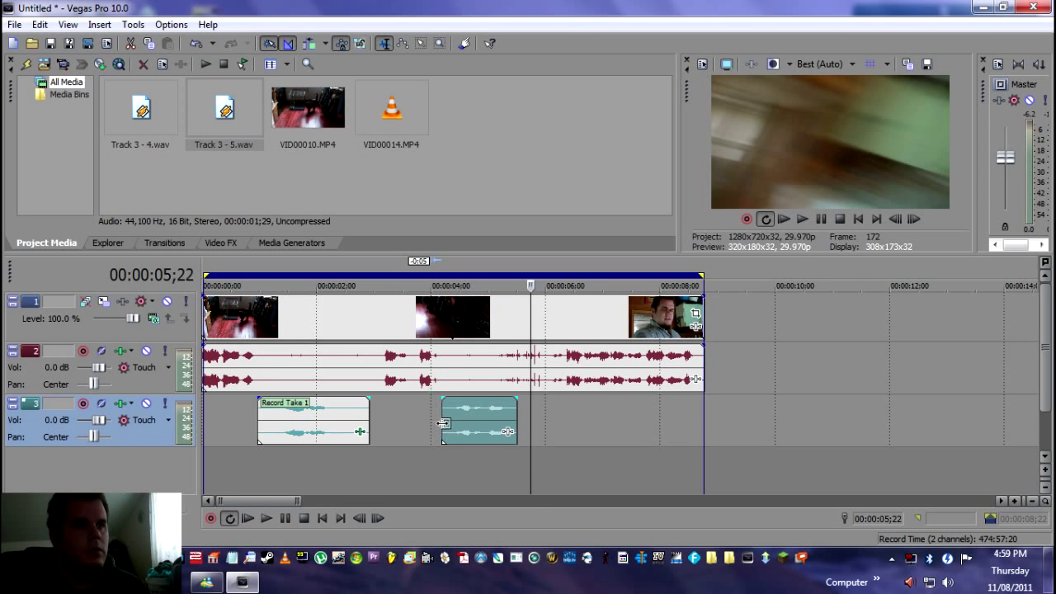
left_click_drag(478, 421, 465, 421)
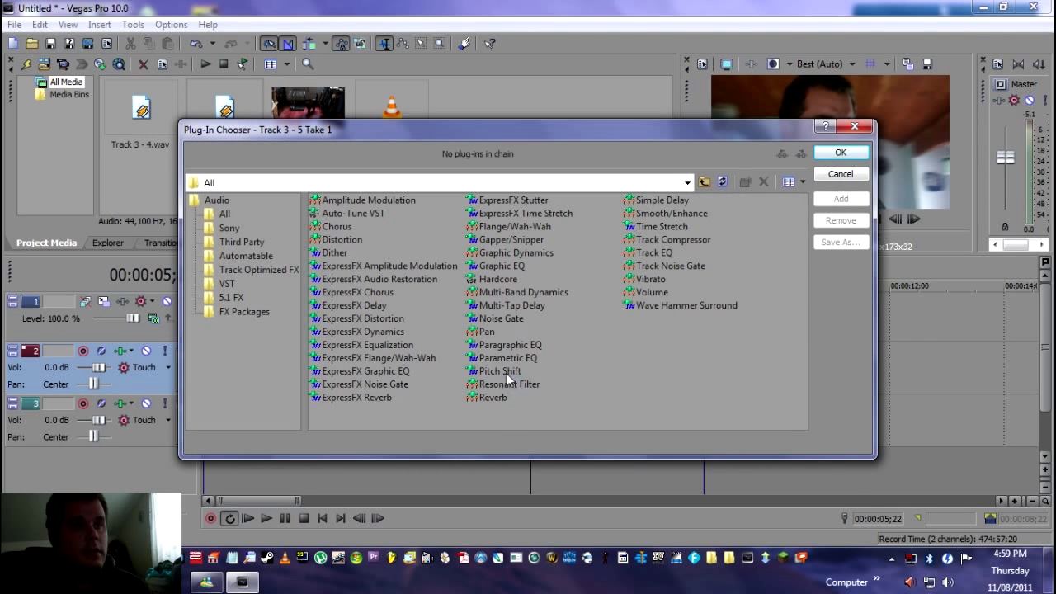
Add Pitch Shift at 7 semitones with Preserve duration to the second take and close its settings.
left_click(841, 151)
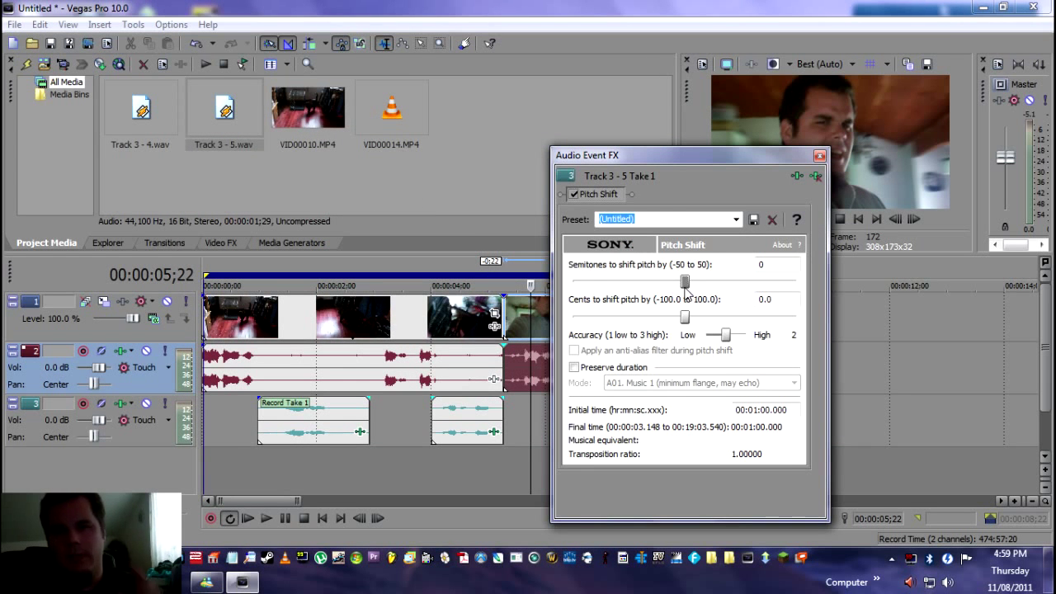
mouse_move(637, 315)
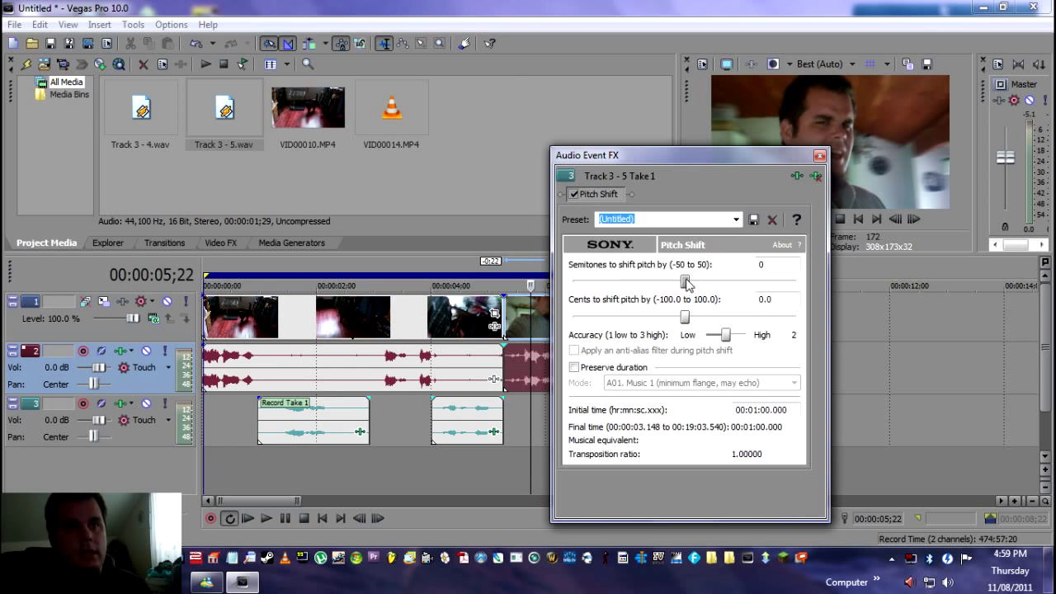
left_click_drag(686, 284, 706, 284)
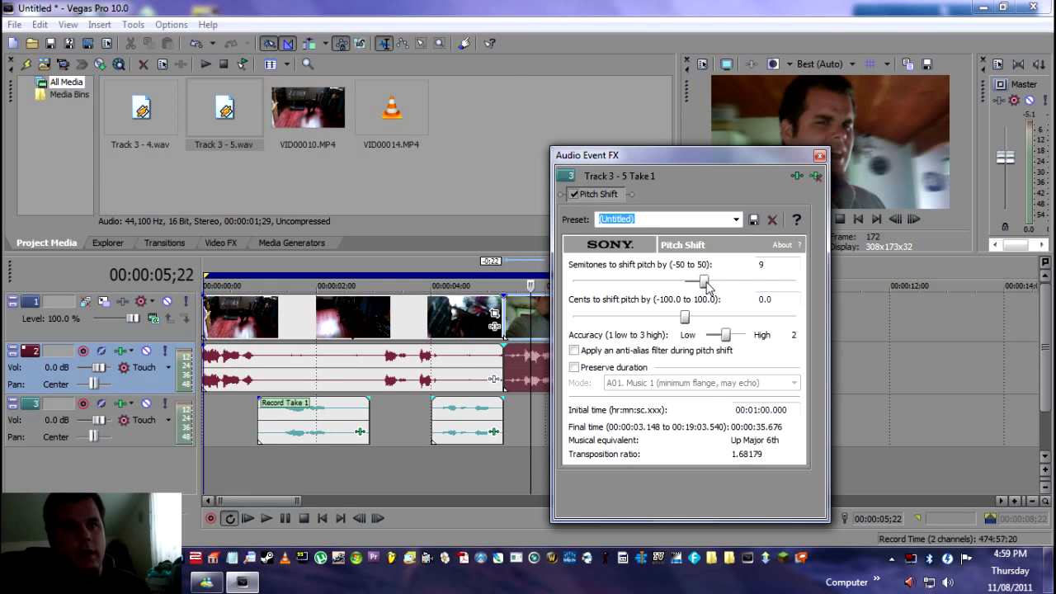
left_click_drag(703, 280, 693, 281)
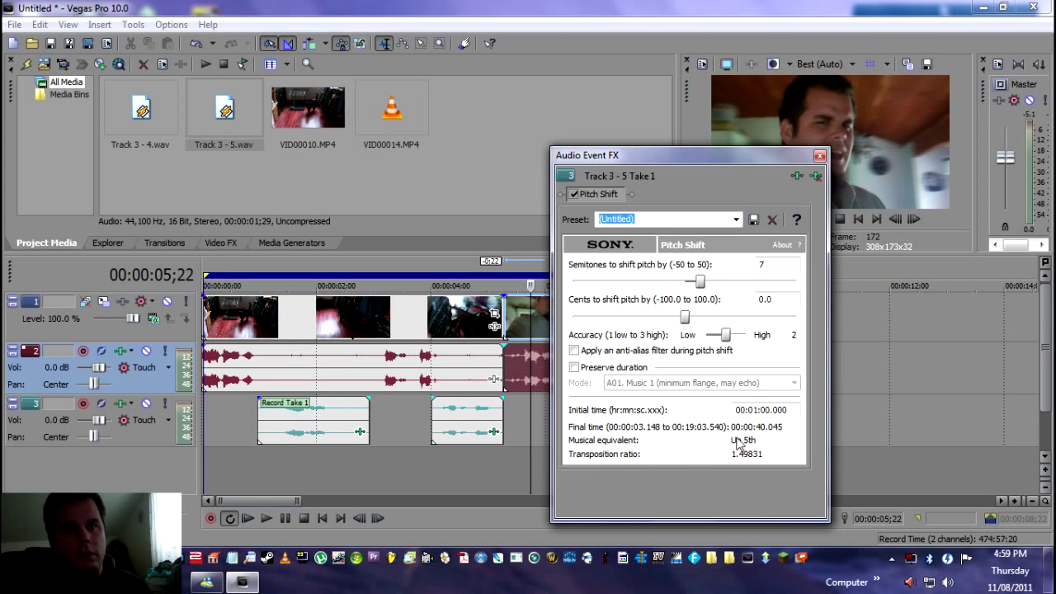
mouse_move(736, 467)
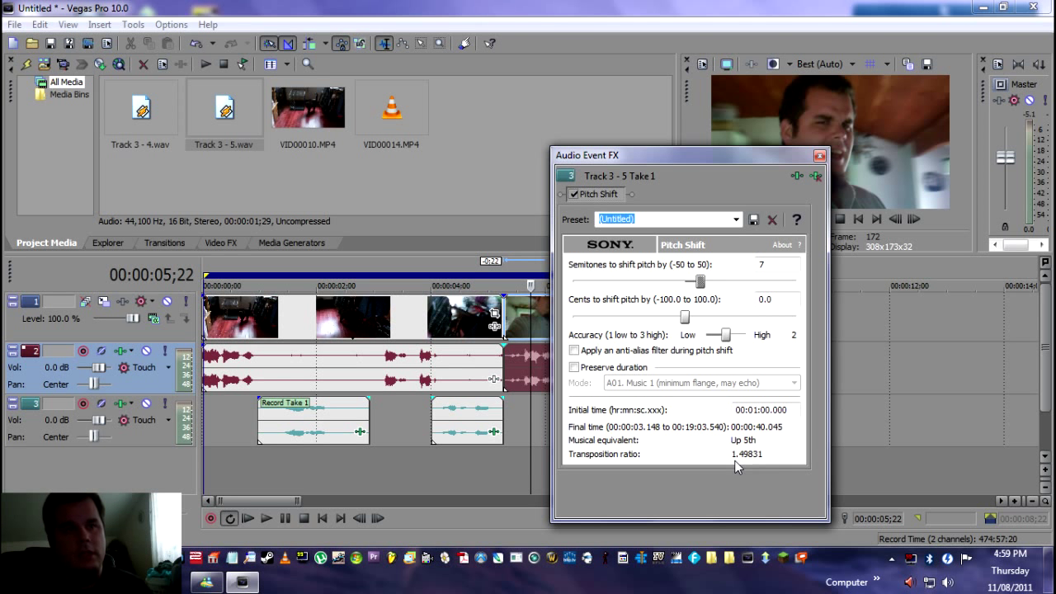
mouse_move(683, 320)
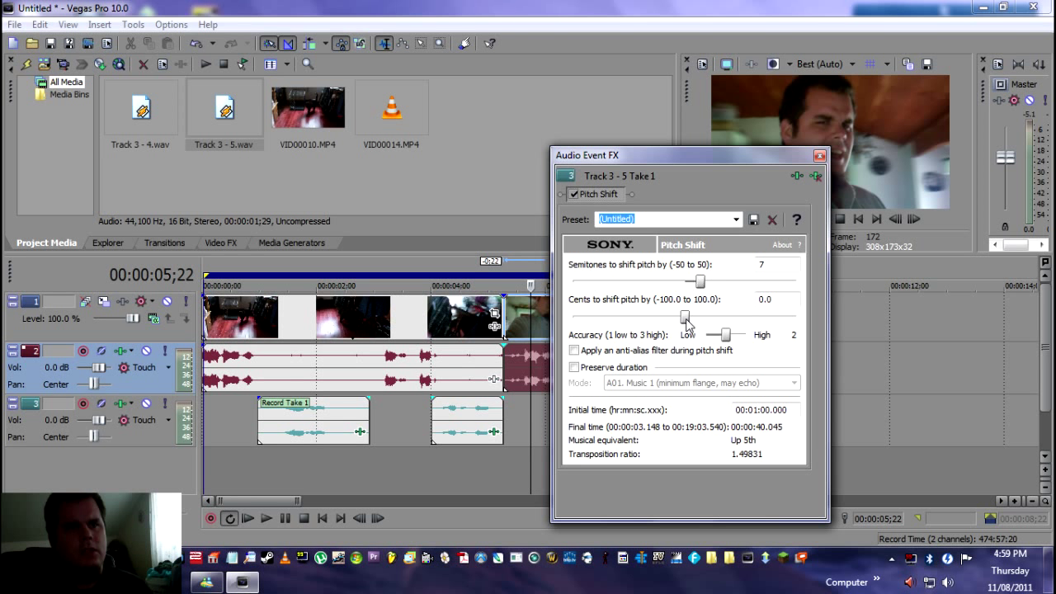
left_click_drag(689, 317, 683, 317)
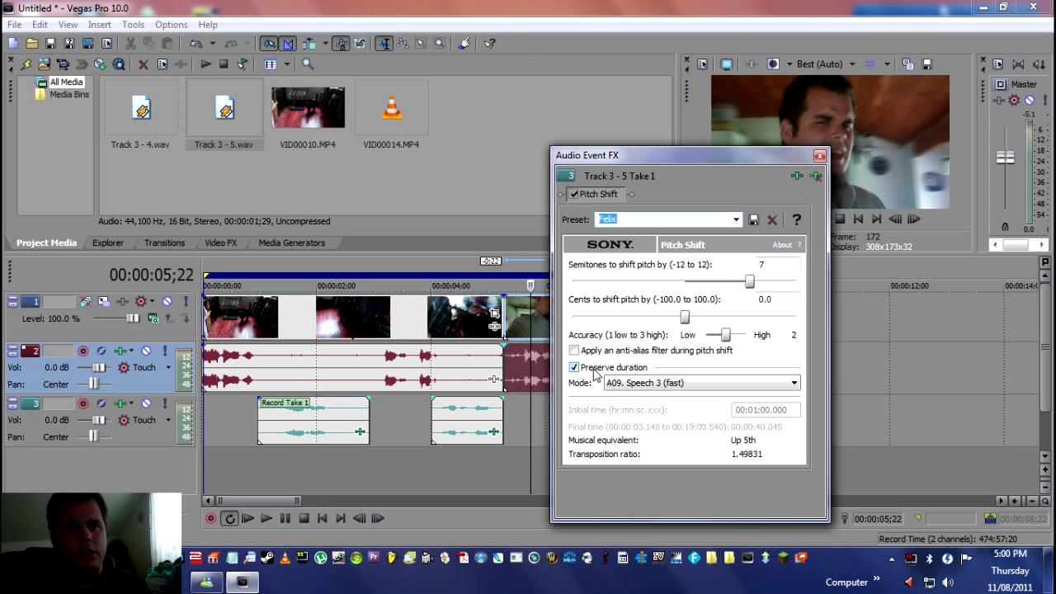
mouse_move(597, 373)
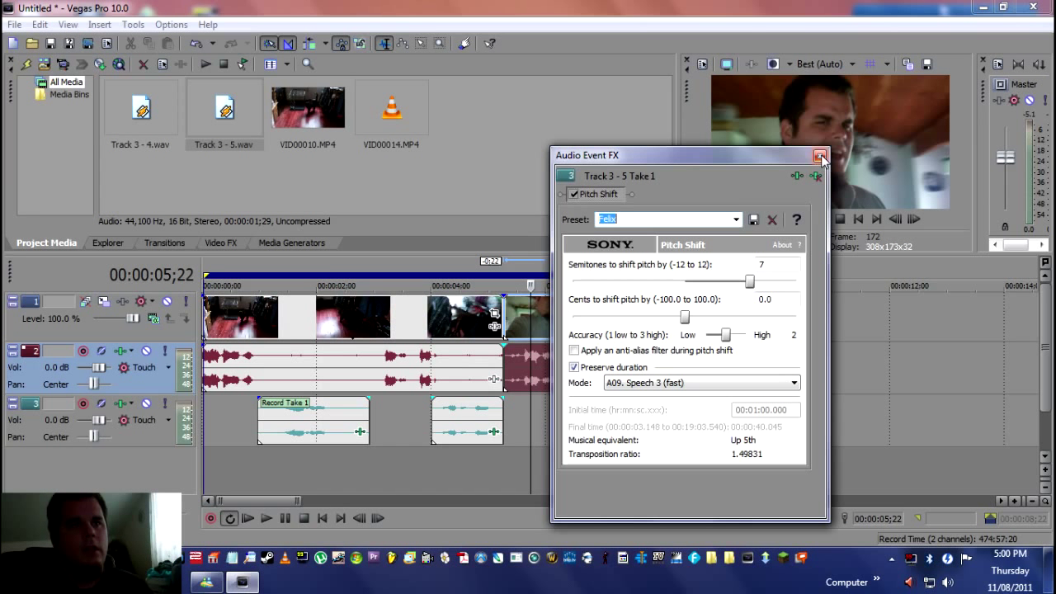
left_click(821, 157)
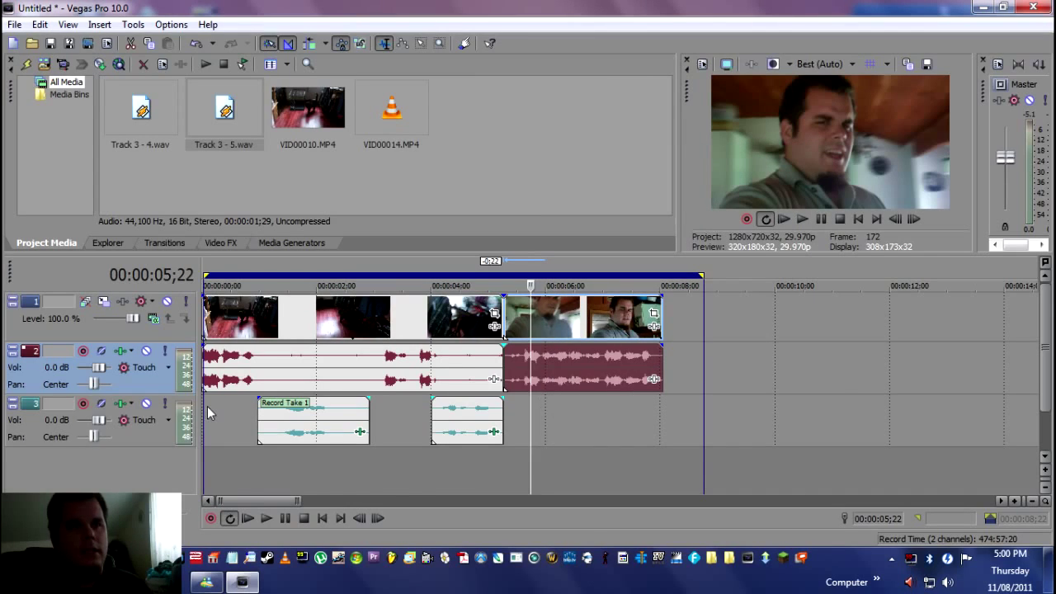